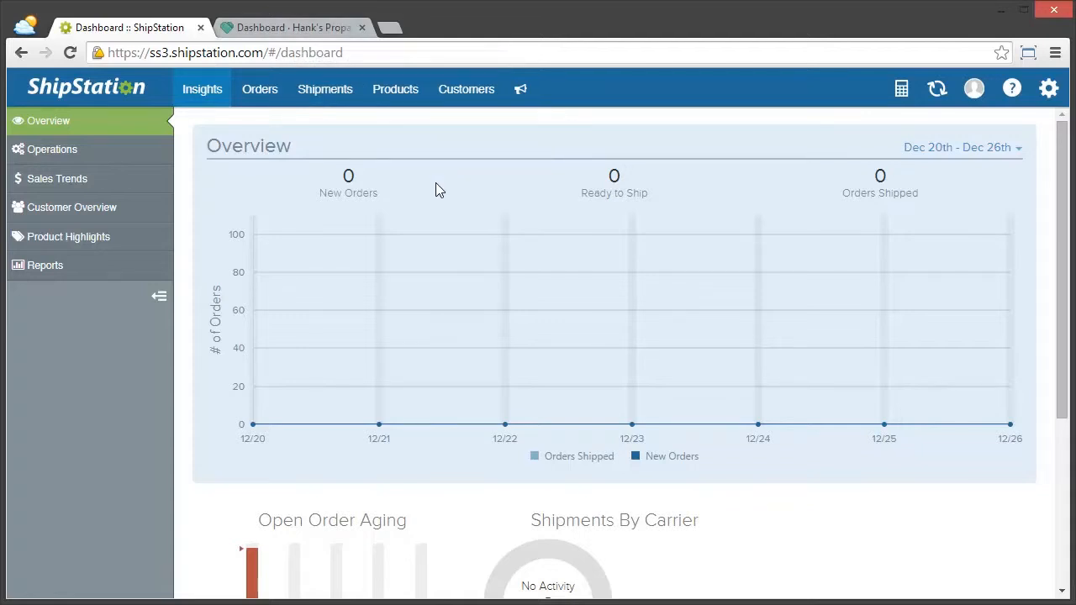
{"action": "mouse_move", "coordinate": [1049, 88]}
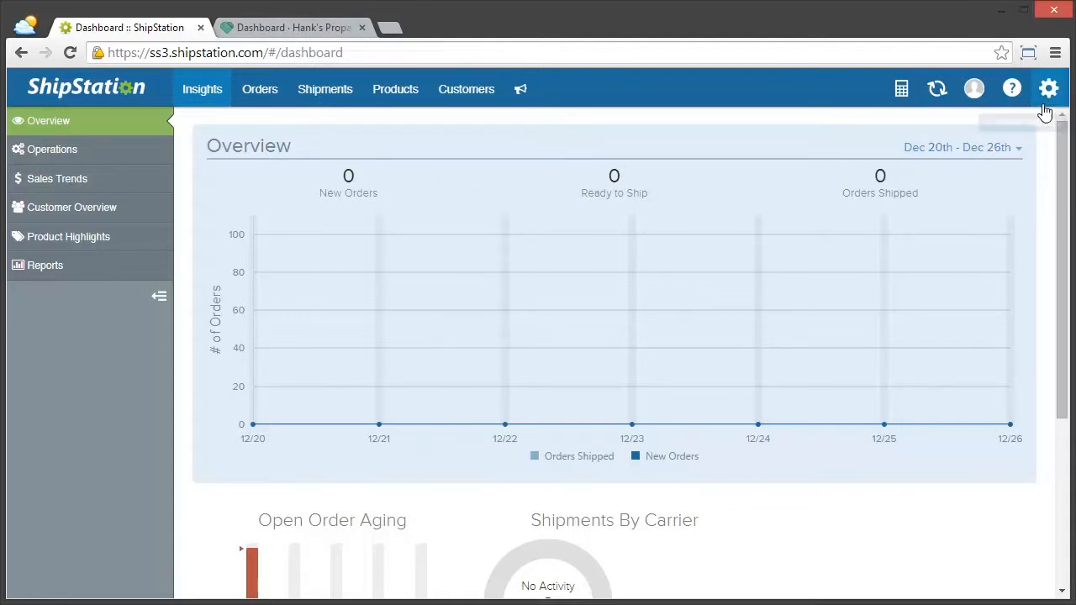
Go to Account Settings and show the Selling Channels list of connected stores.
{"action": "left_click", "coordinate": [1049, 88]}
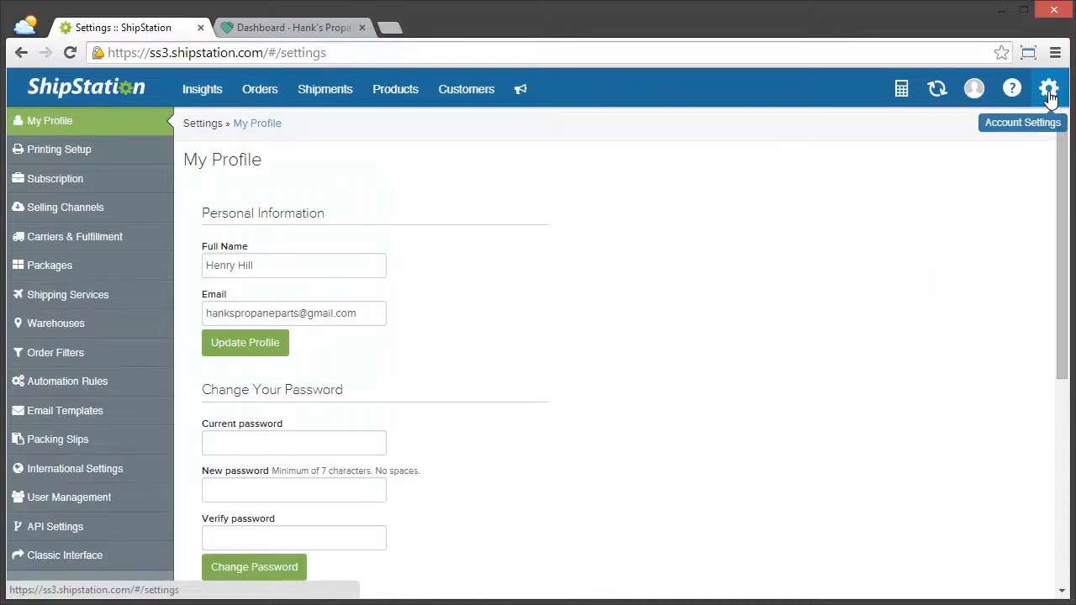
{"action": "left_click", "coordinate": [66, 207]}
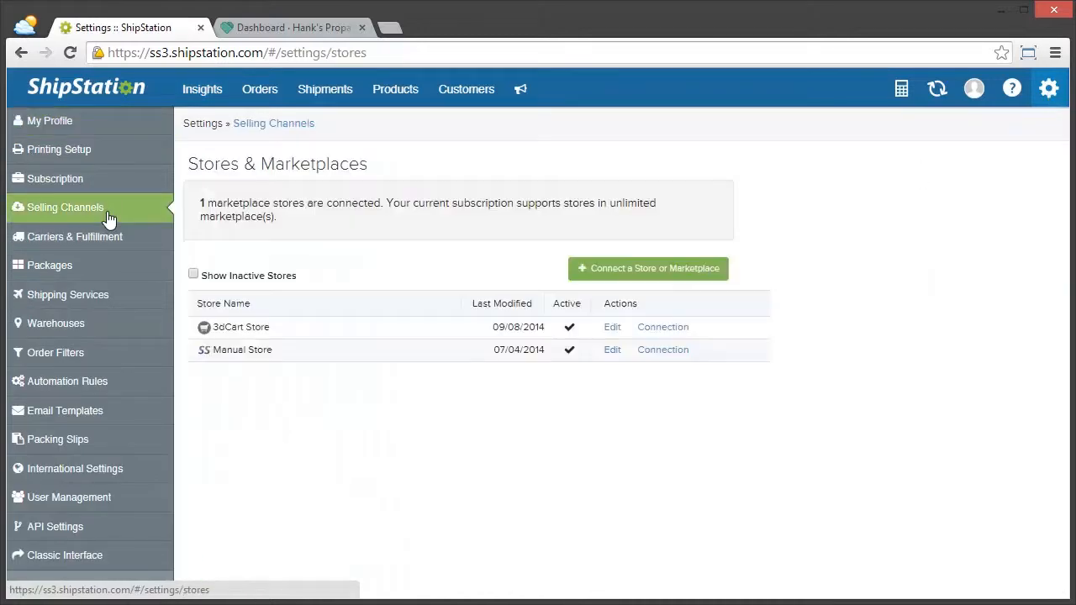
{"action": "mouse_move", "coordinate": [565, 271]}
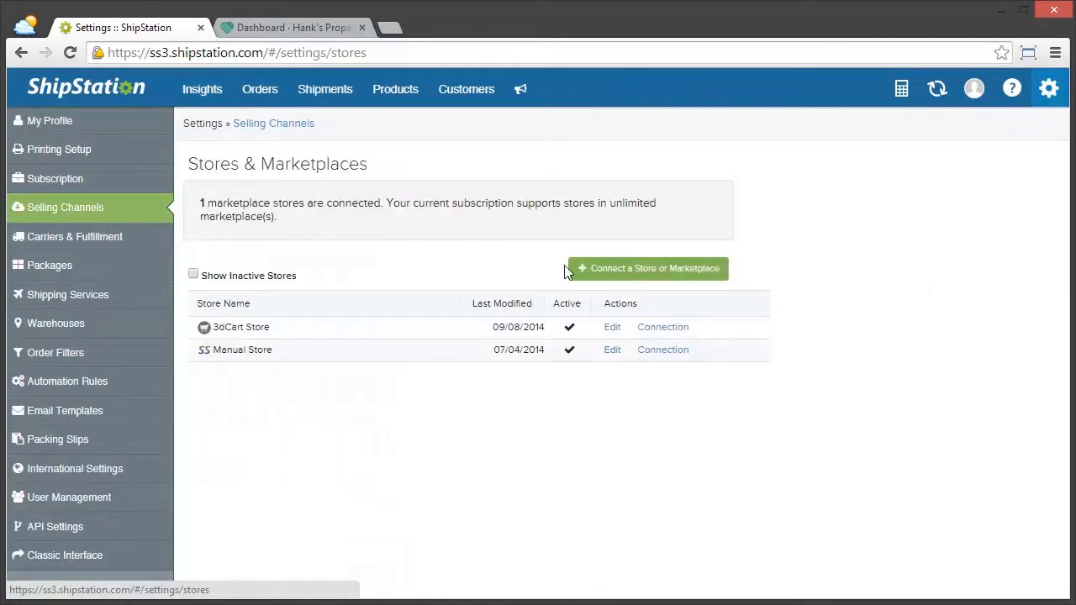
Start connecting a new store, search 'stor' and choose Storenvy.
{"action": "left_click", "coordinate": [647, 269]}
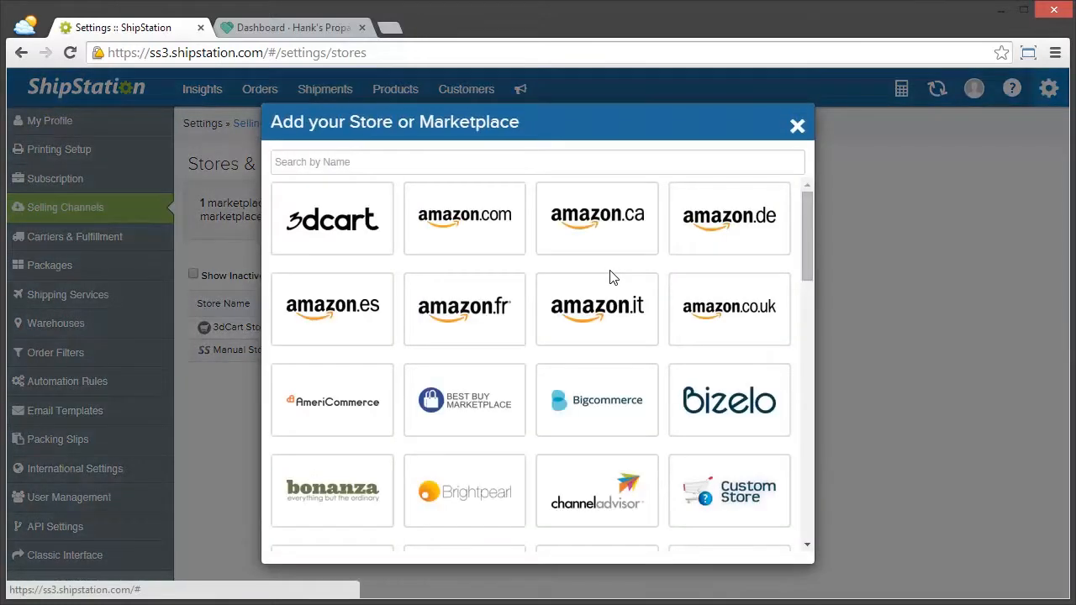
{"action": "type", "text": "store"}
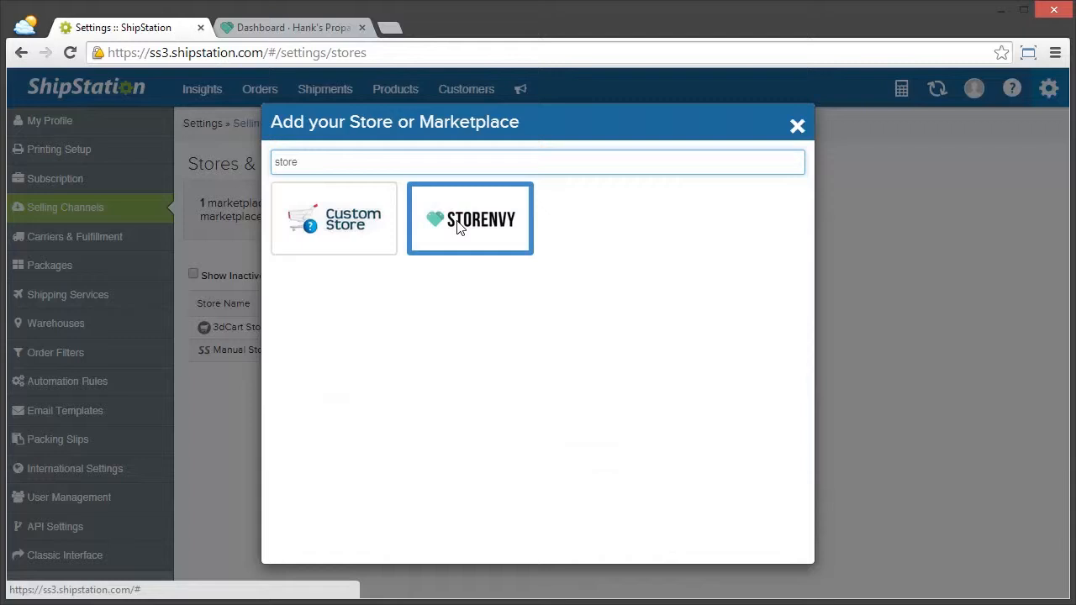
{"action": "left_click", "coordinate": [469, 219]}
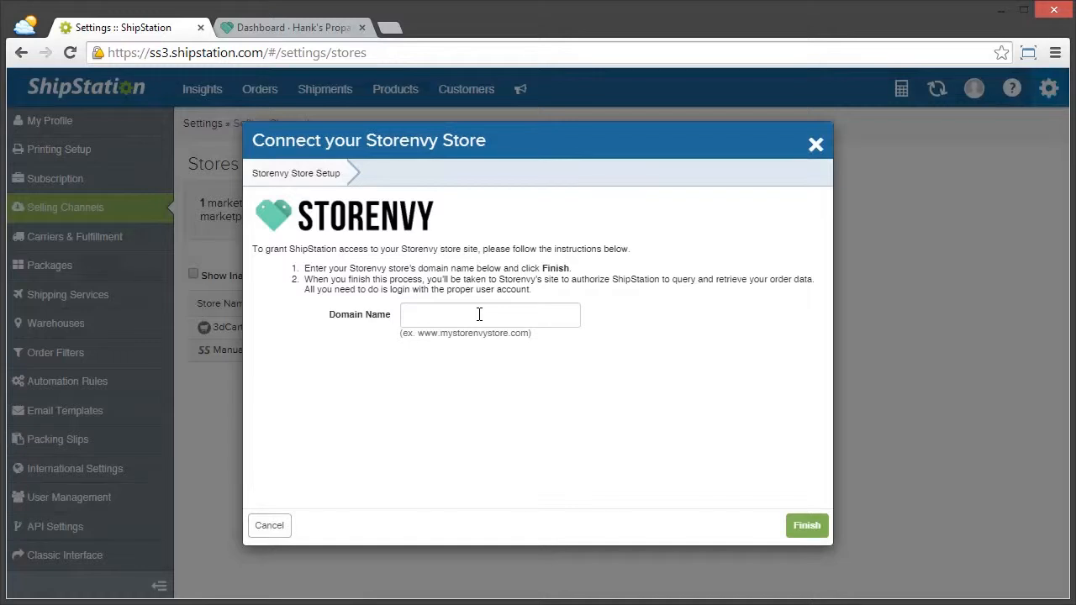
Enter the domain 'hanks.storenvy.com' and finish to reach Storenvy's authorization page.
{"action": "type", "text": "hankspropaneparts"}
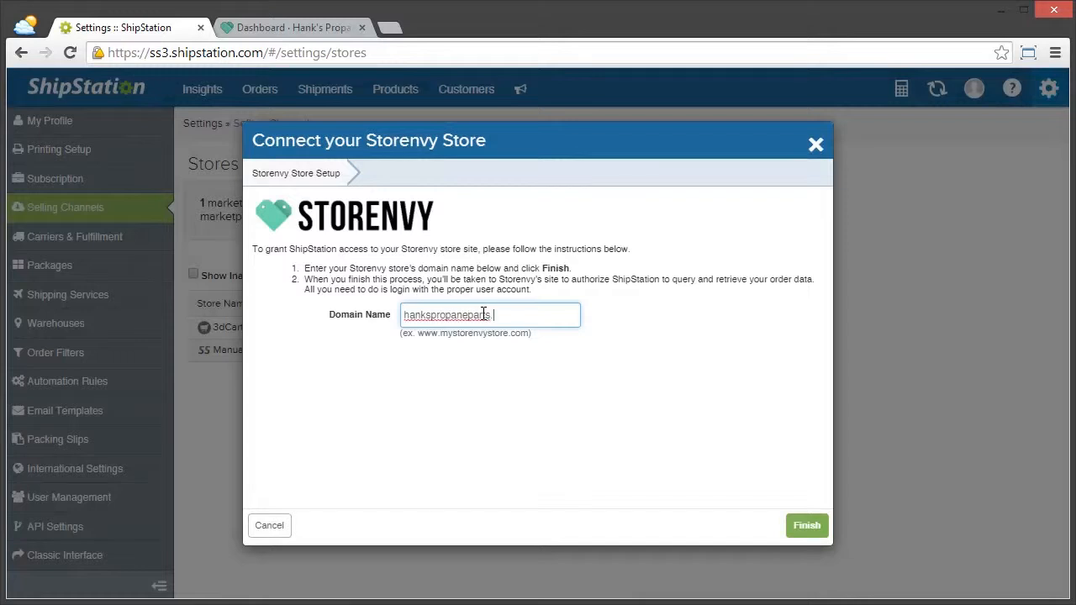
{"action": "type", "text": ".storenvy.com"}
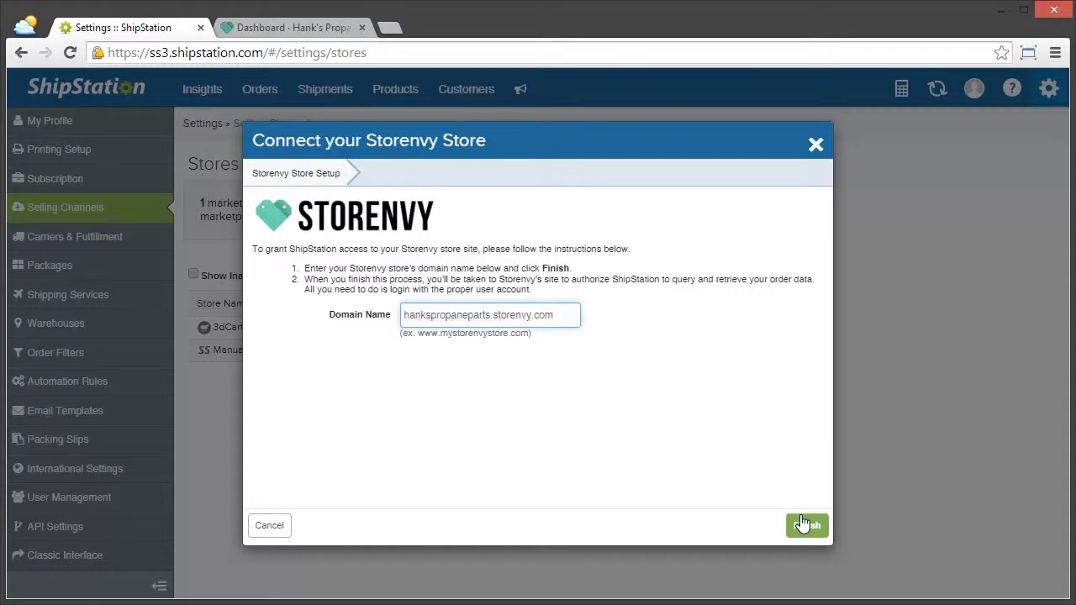
{"action": "left_click", "coordinate": [807, 524]}
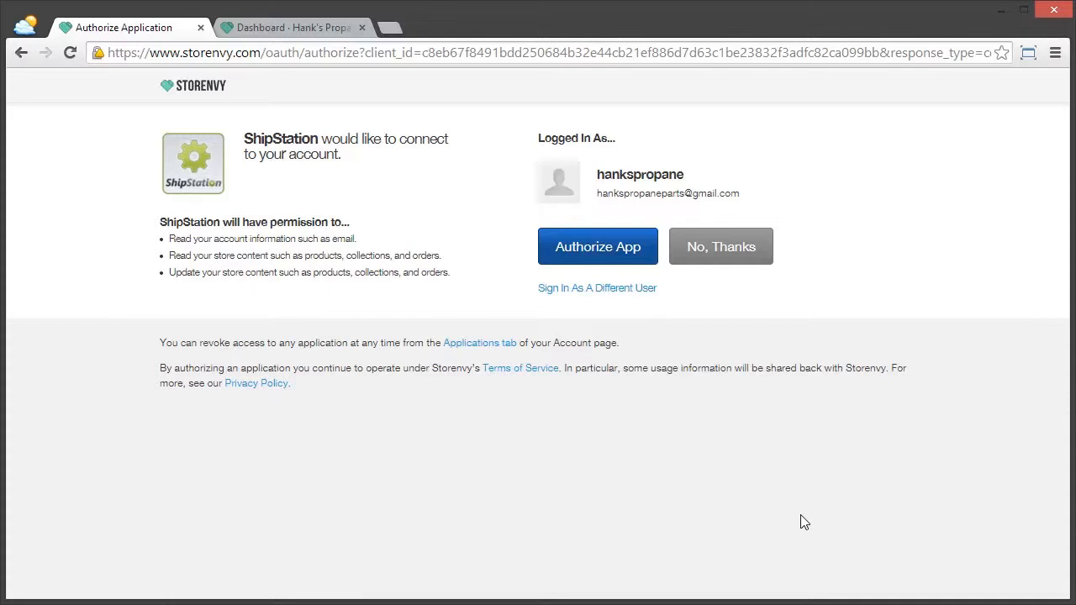
Authorize ShipStation to access the Storenvy store account.
{"action": "left_click", "coordinate": [598, 246]}
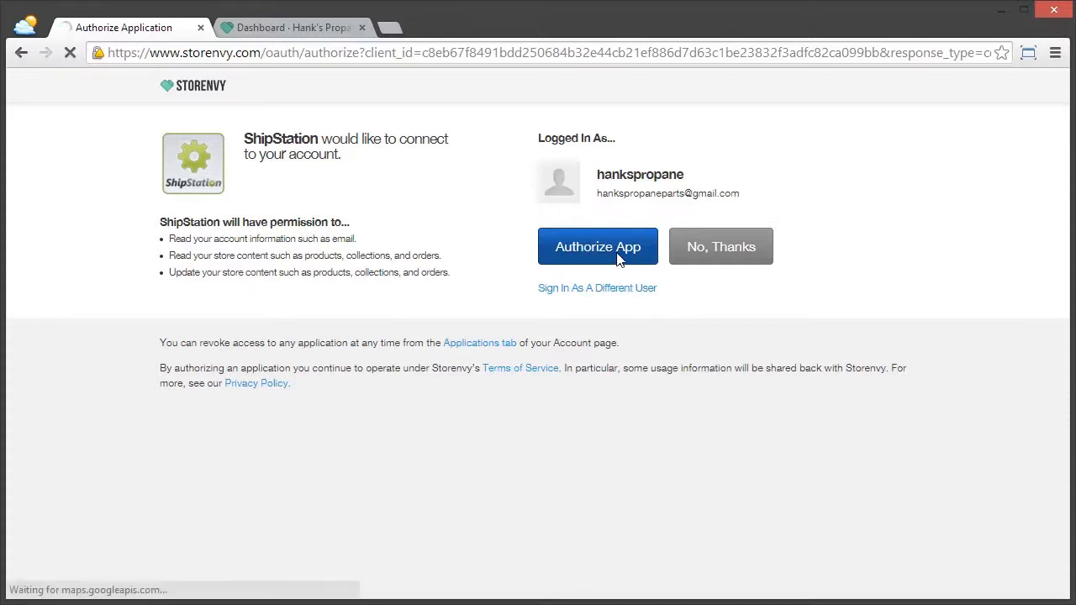
{"action": "left_click", "coordinate": [599, 246]}
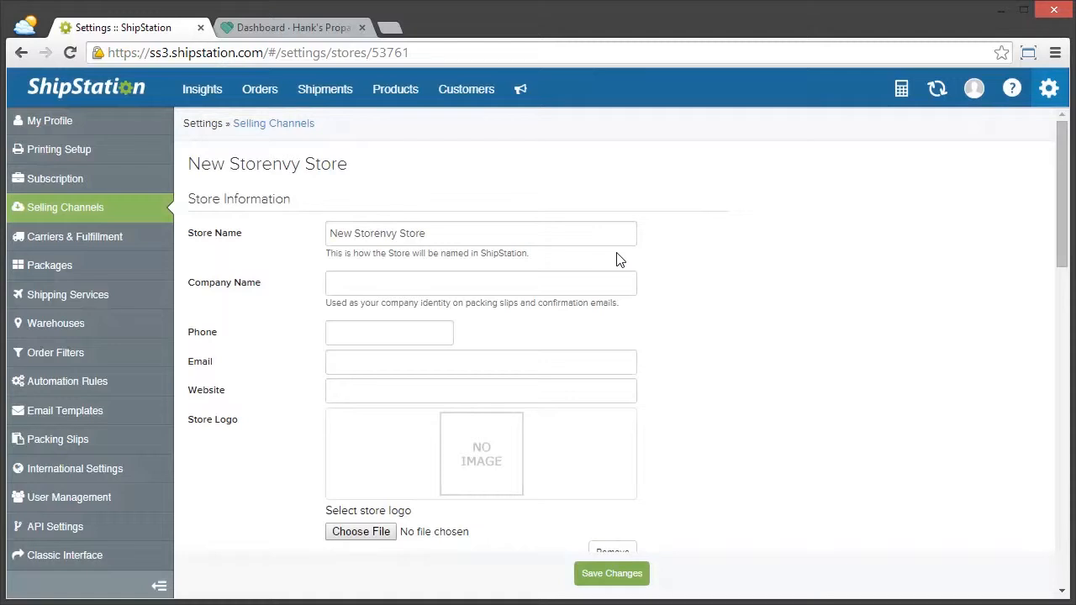
{"action": "mouse_move", "coordinate": [662, 454]}
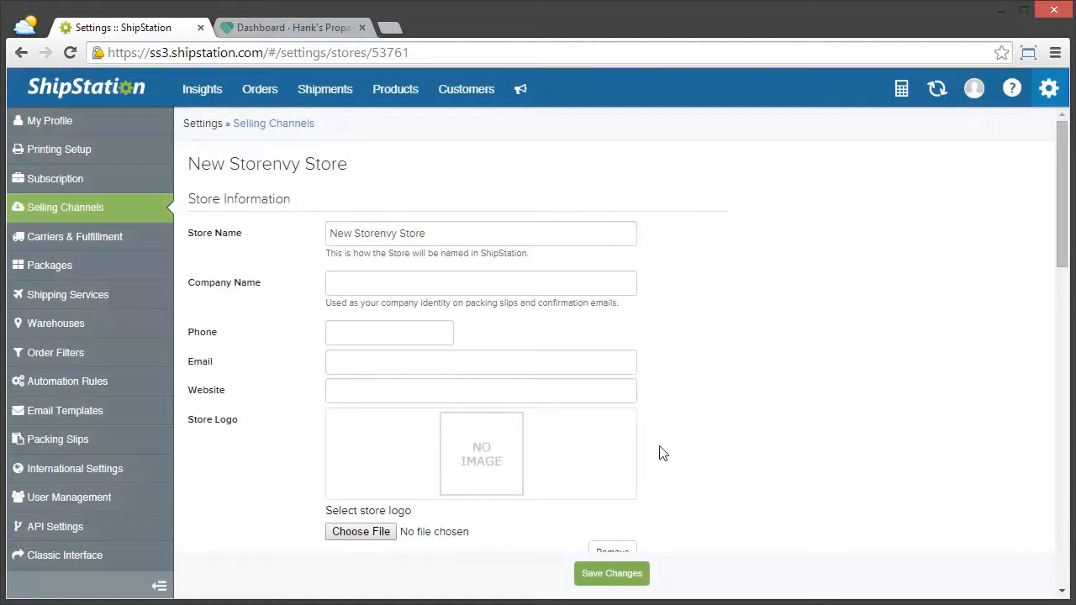
Save the New Storenvy Store settings with the default store name.
{"action": "scroll", "scroll_direction": "down", "scroll_amount": 3}
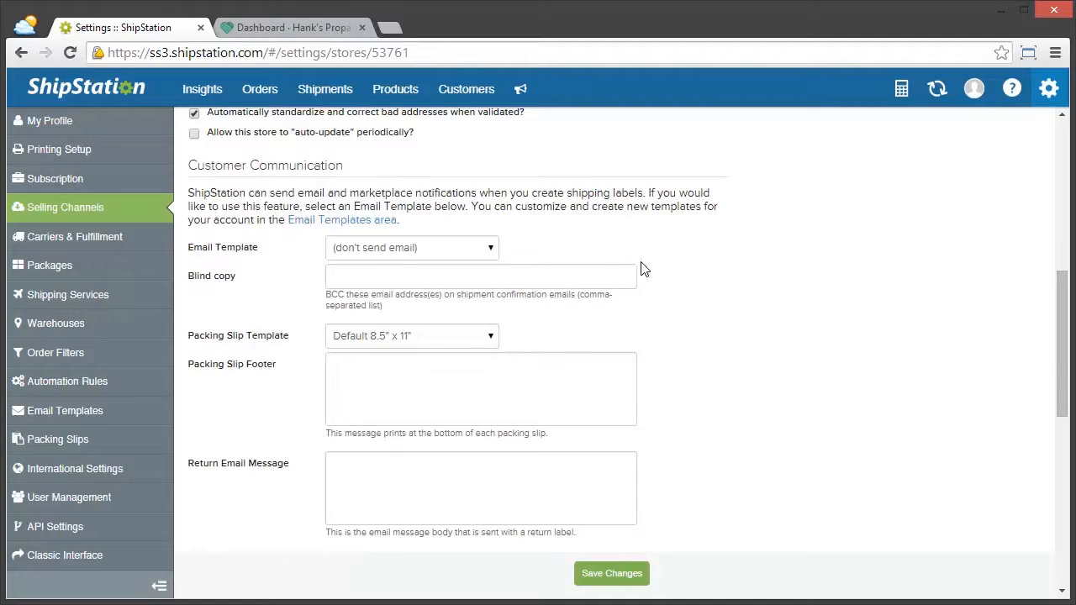
{"action": "scroll", "scroll_direction": "down", "scroll_amount": 3}
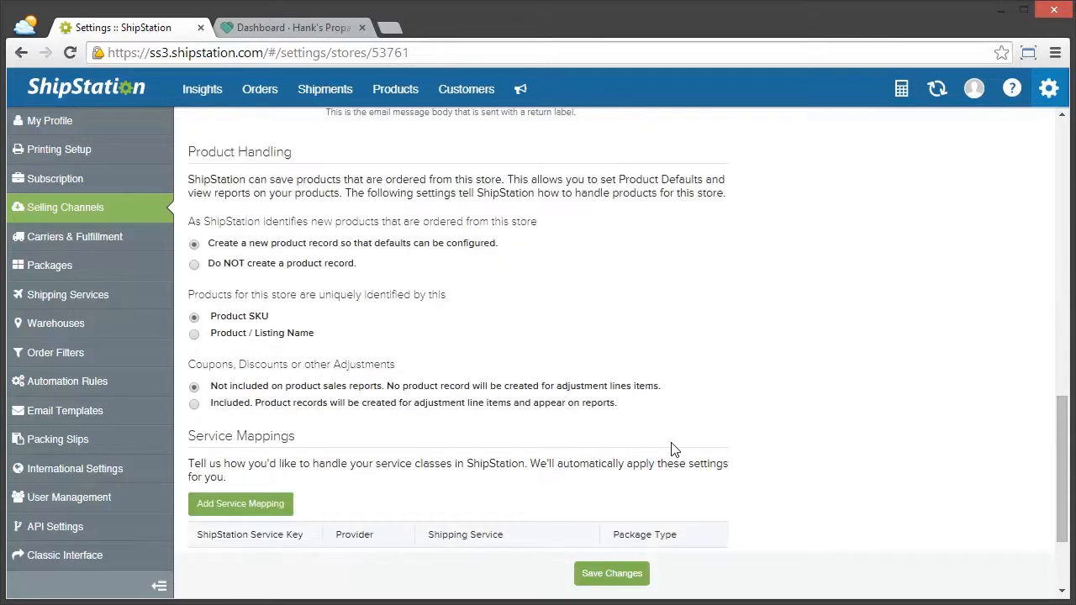
{"action": "mouse_move", "coordinate": [656, 402]}
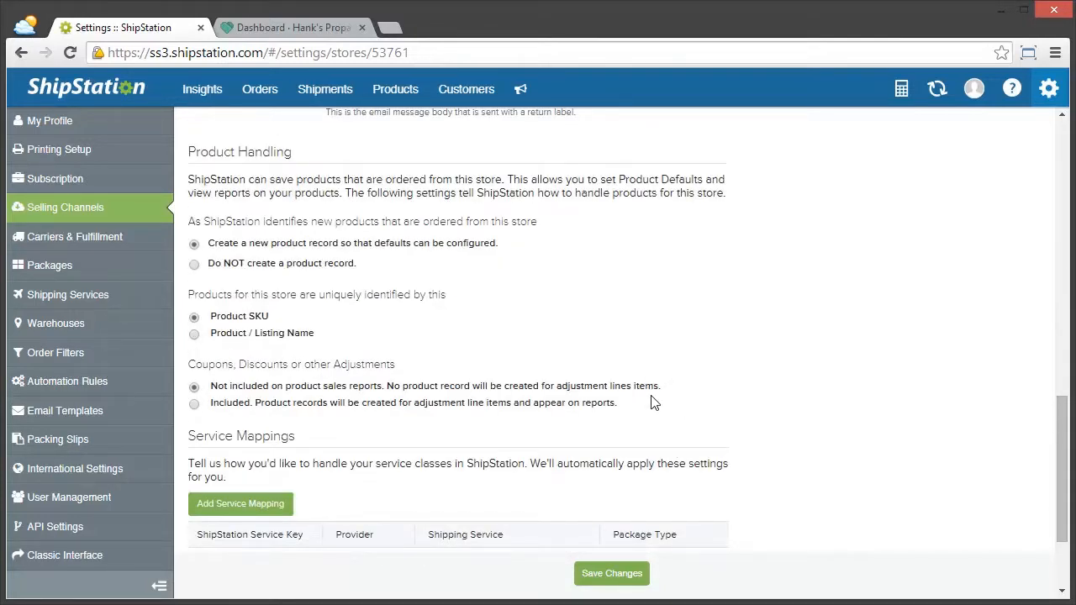
{"action": "scroll", "scroll_direction": "down", "scroll_amount": 3}
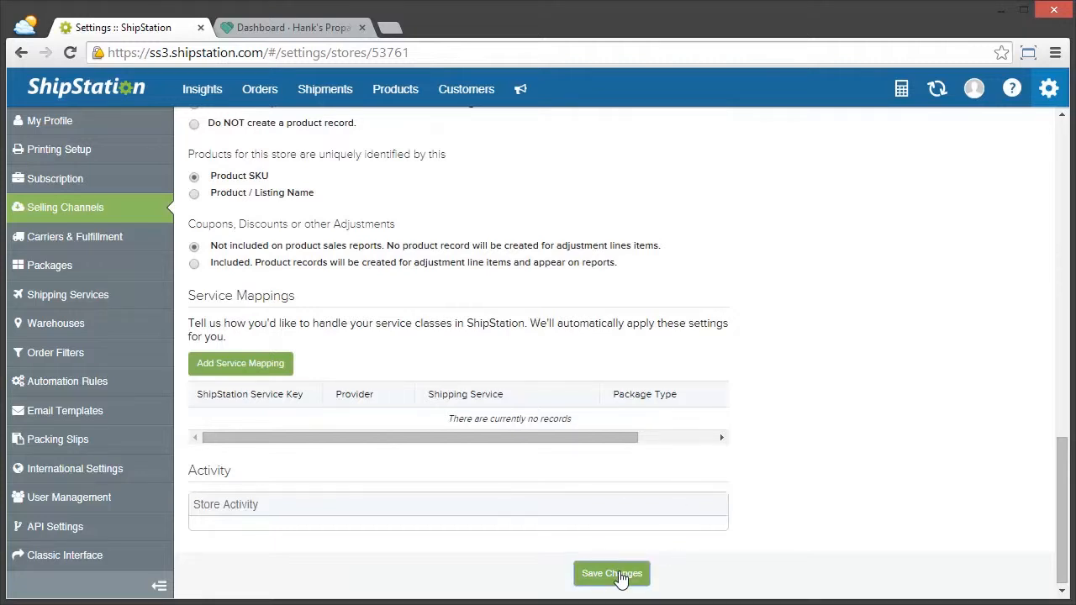
{"action": "left_click", "coordinate": [612, 573]}
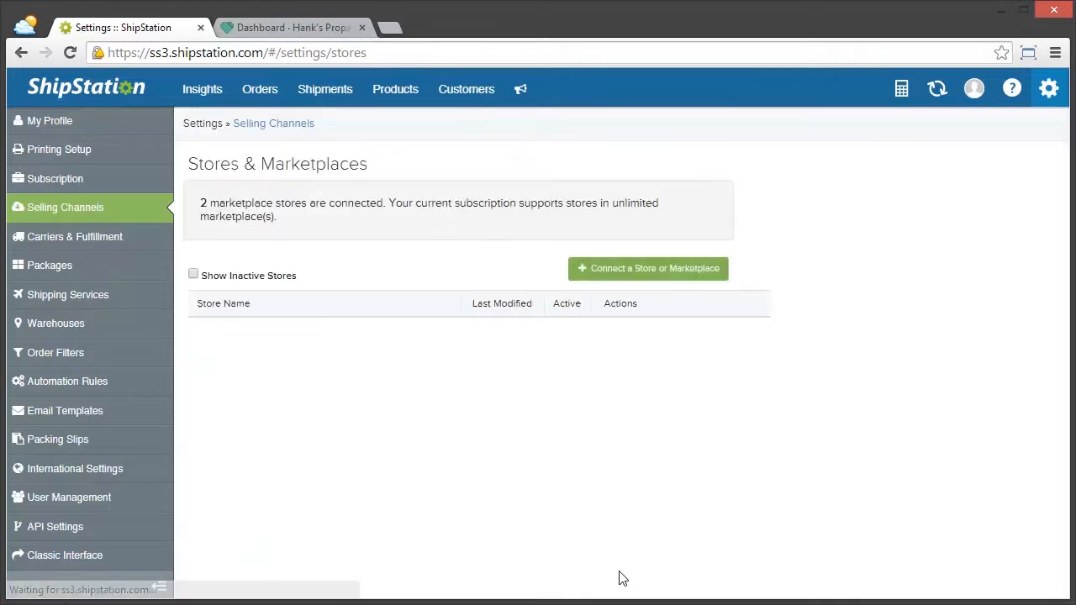